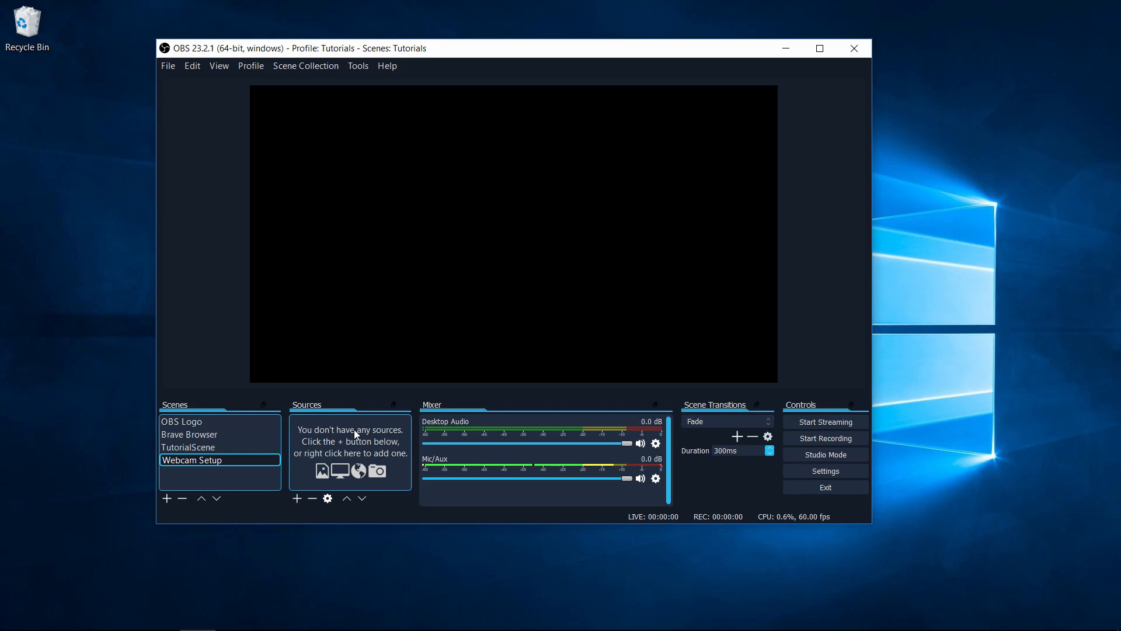
mouse_move(355, 447)
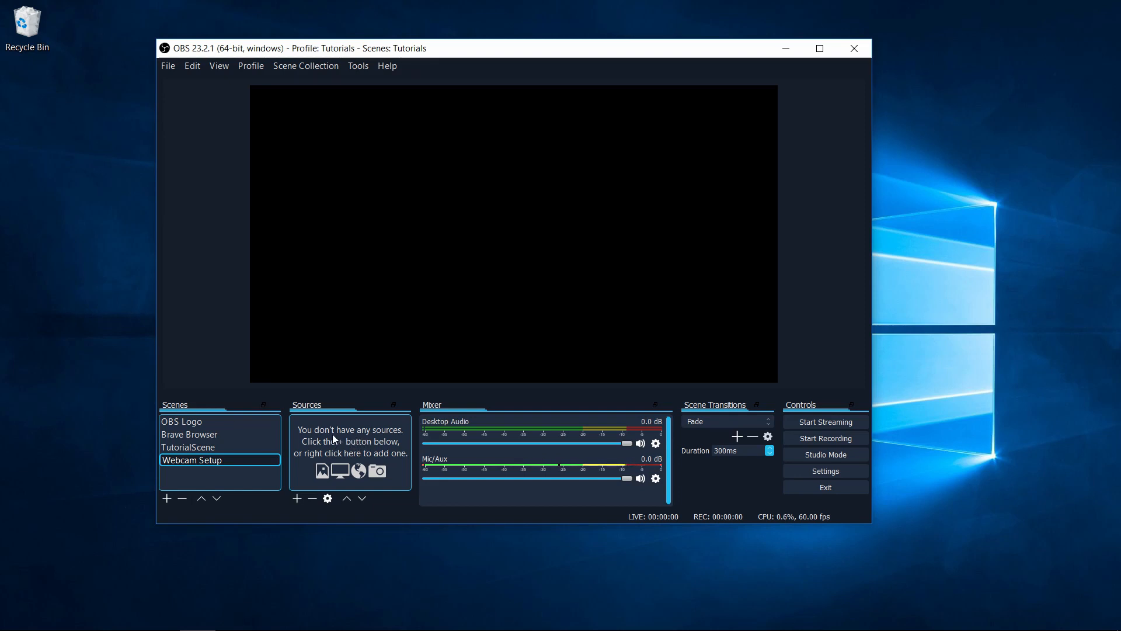
Add a Video Capture Device source named 'Webcam C920' from the Sources panel menu
right_click(351, 444)
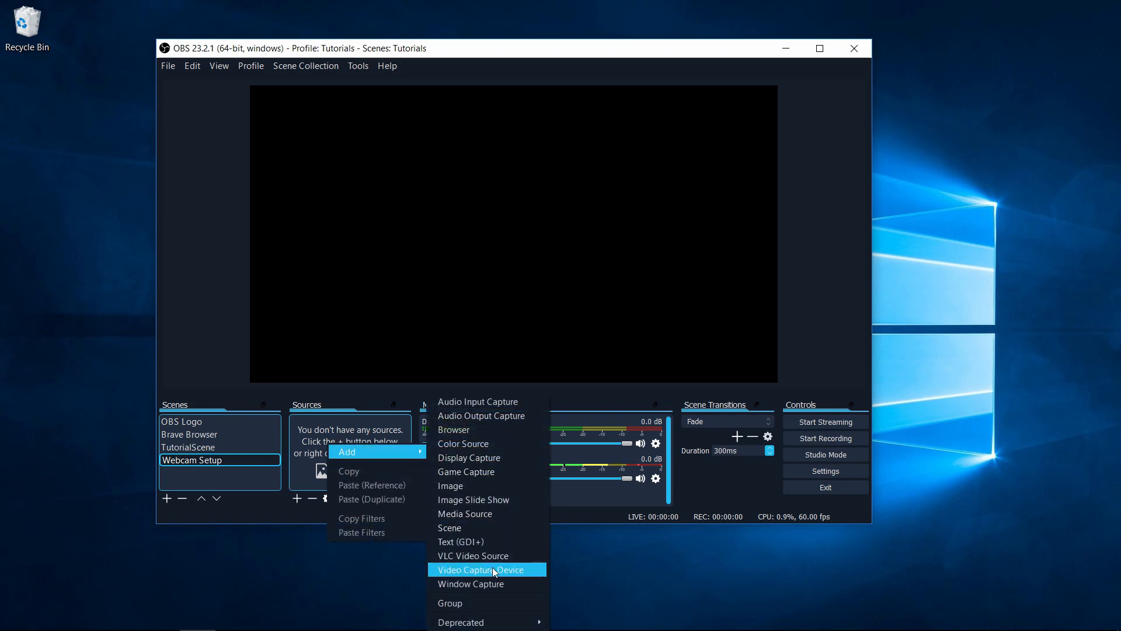
left_click(480, 569)
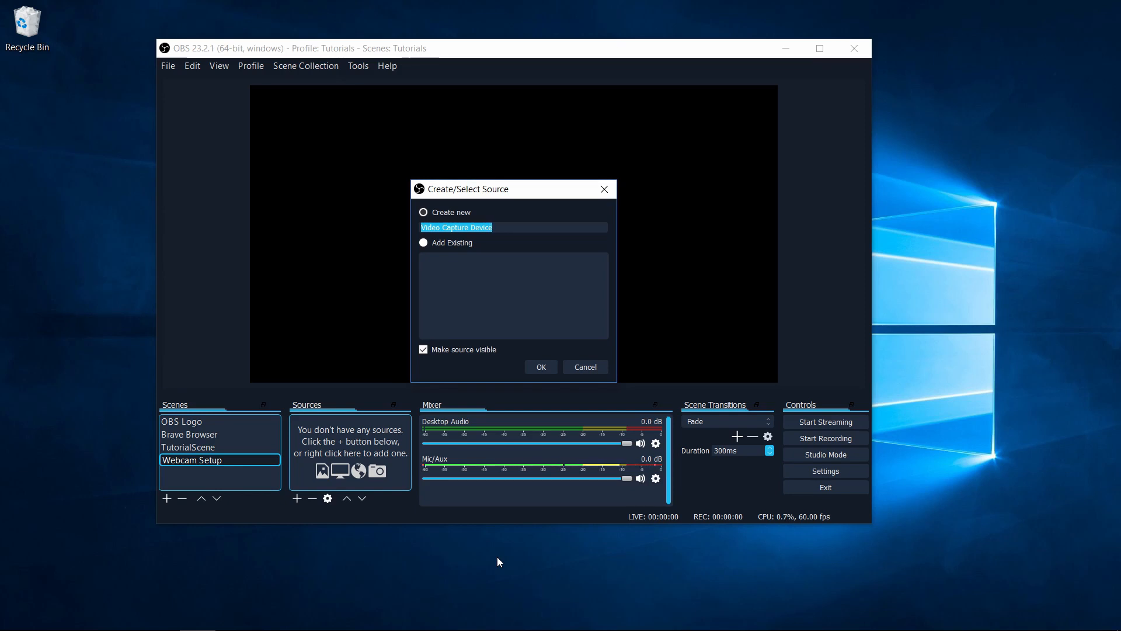
mouse_move(536, 218)
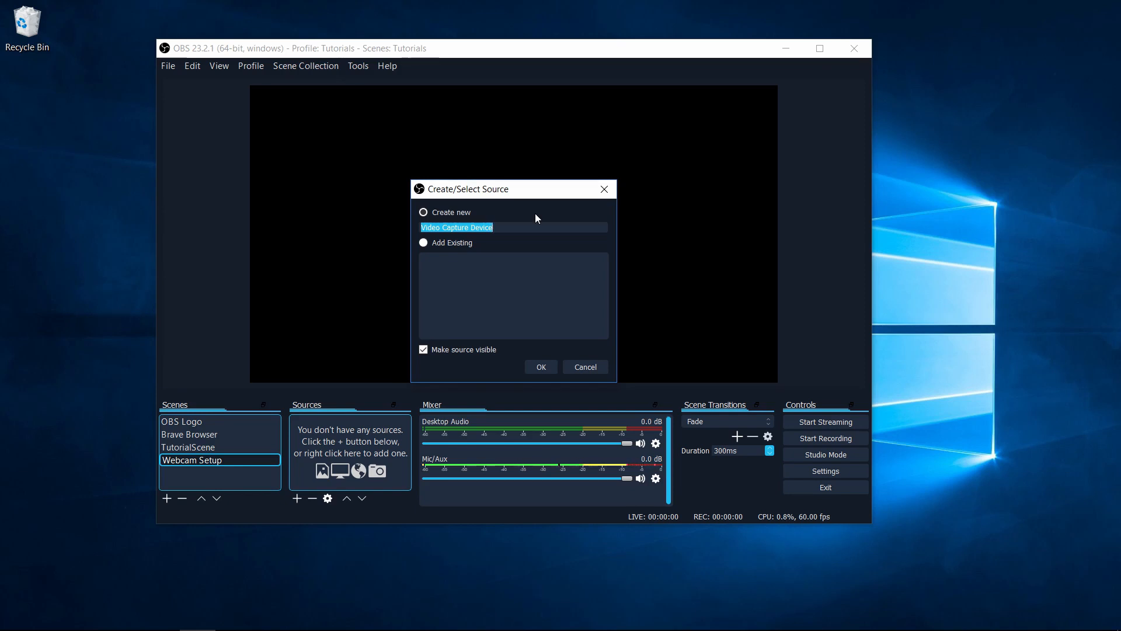
type("Webcam")
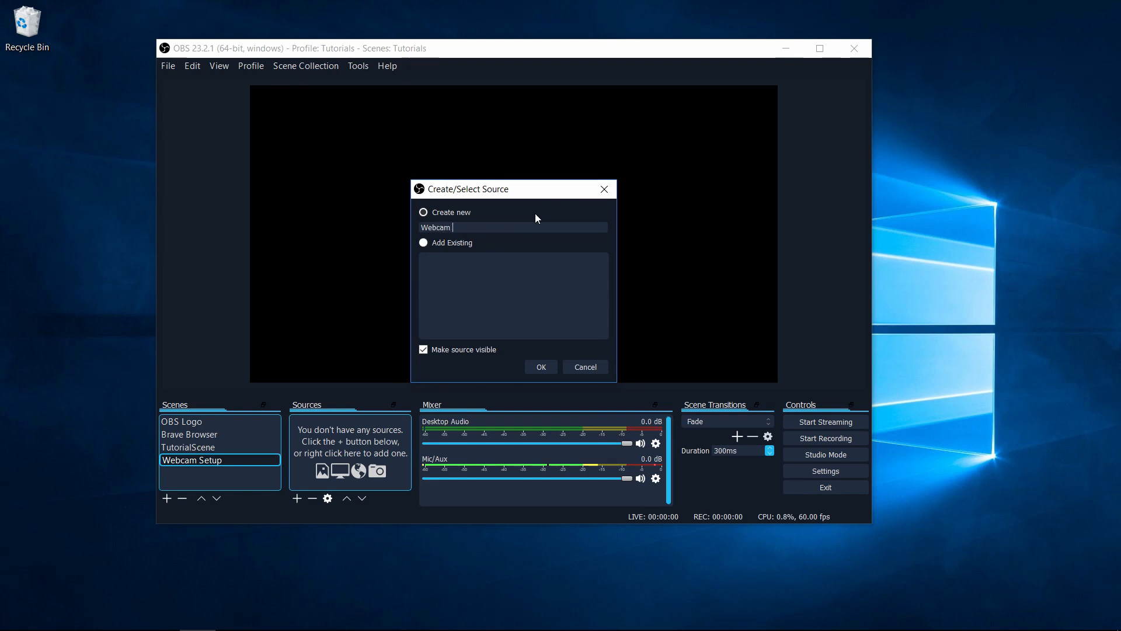
type("C920")
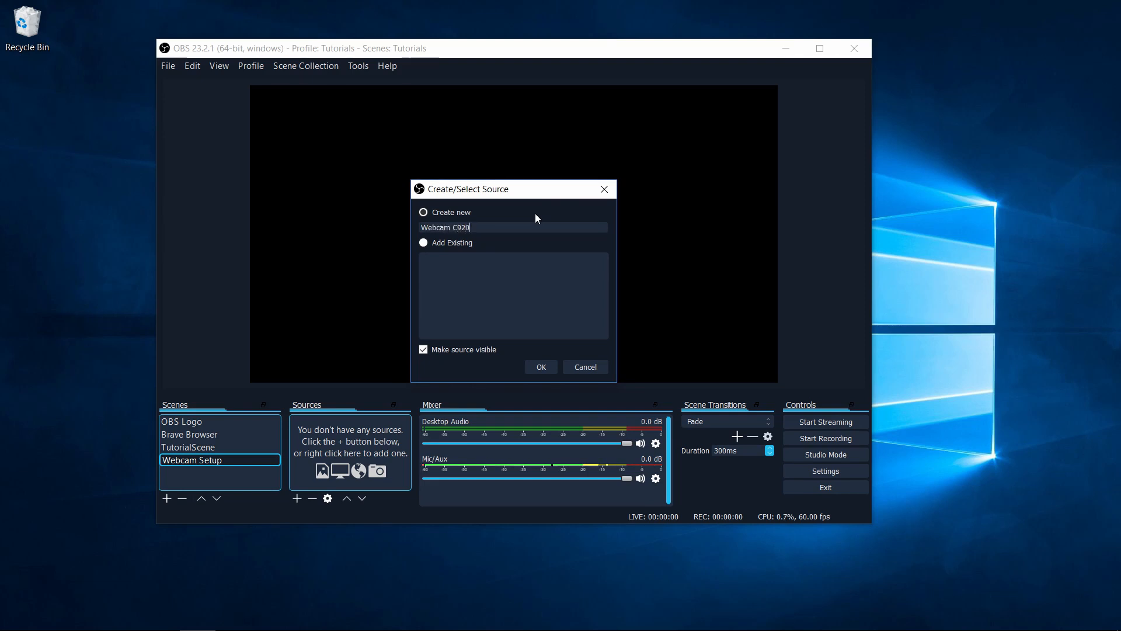
mouse_move(555, 223)
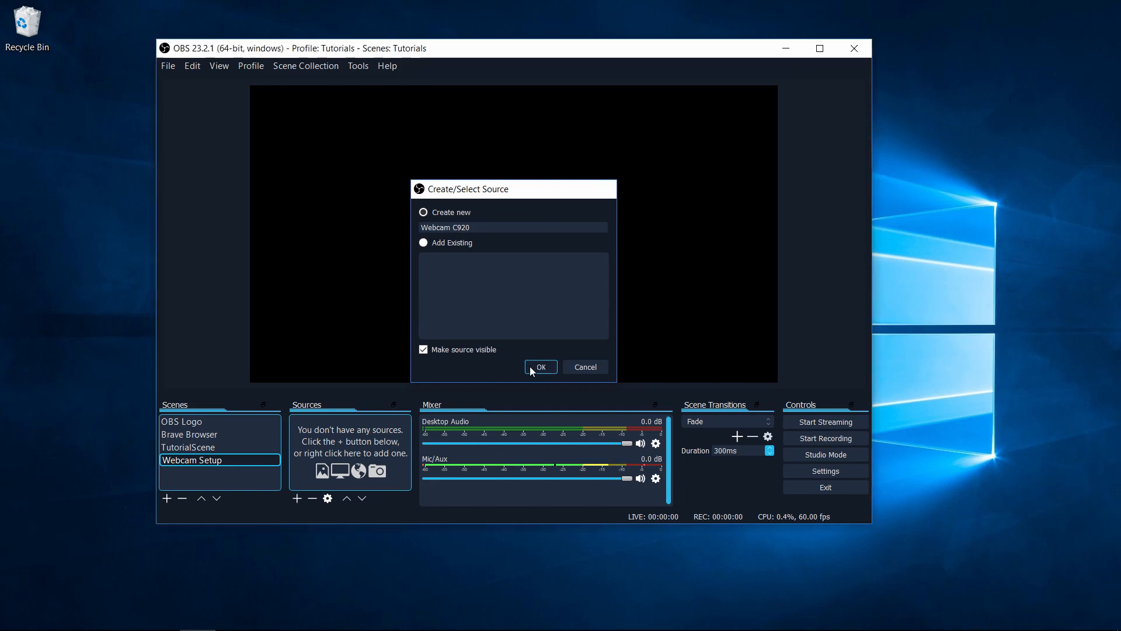
left_click(541, 367)
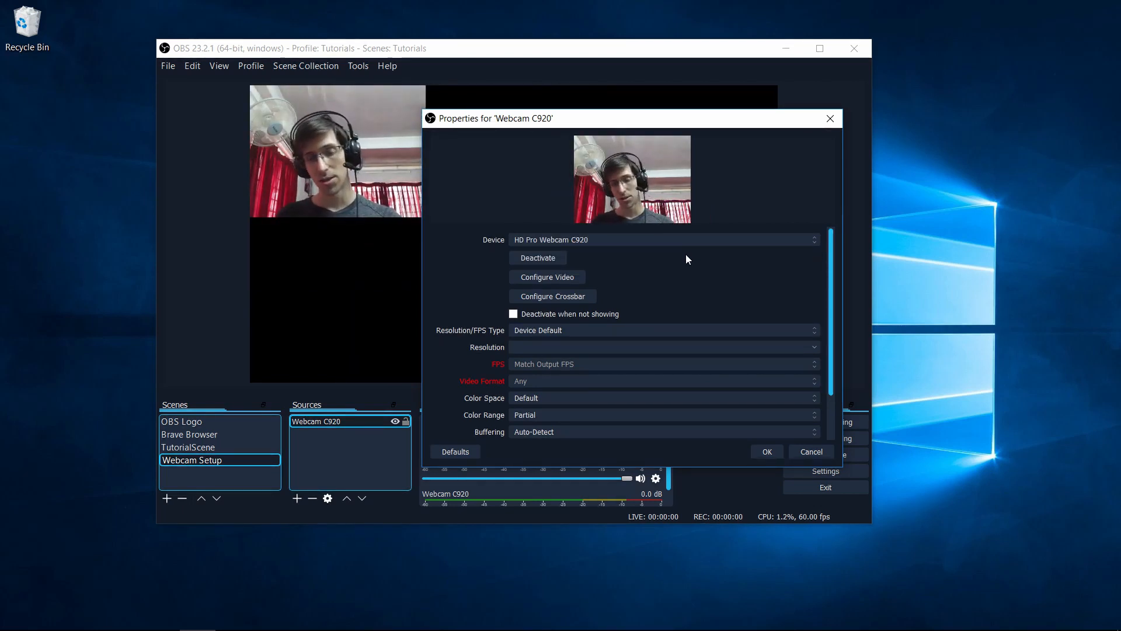
Set Resolution/FPS Type to Custom, Resolution 1920x1080, FPS Match Output FPS, and apply
left_click_drag(573, 118, 647, 121)
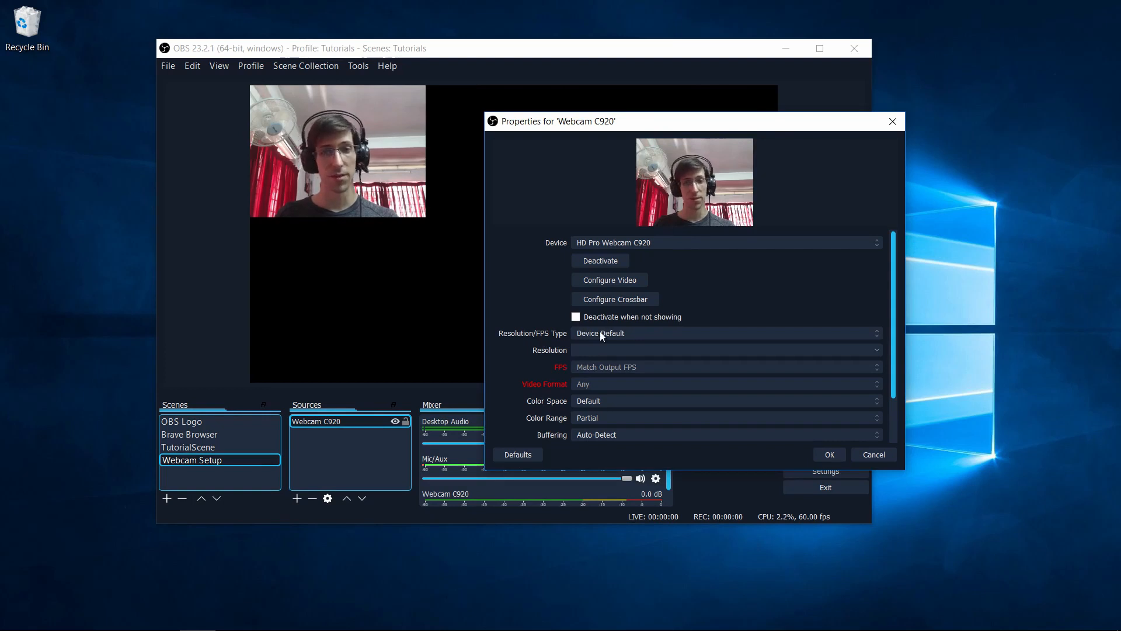
left_click(725, 333)
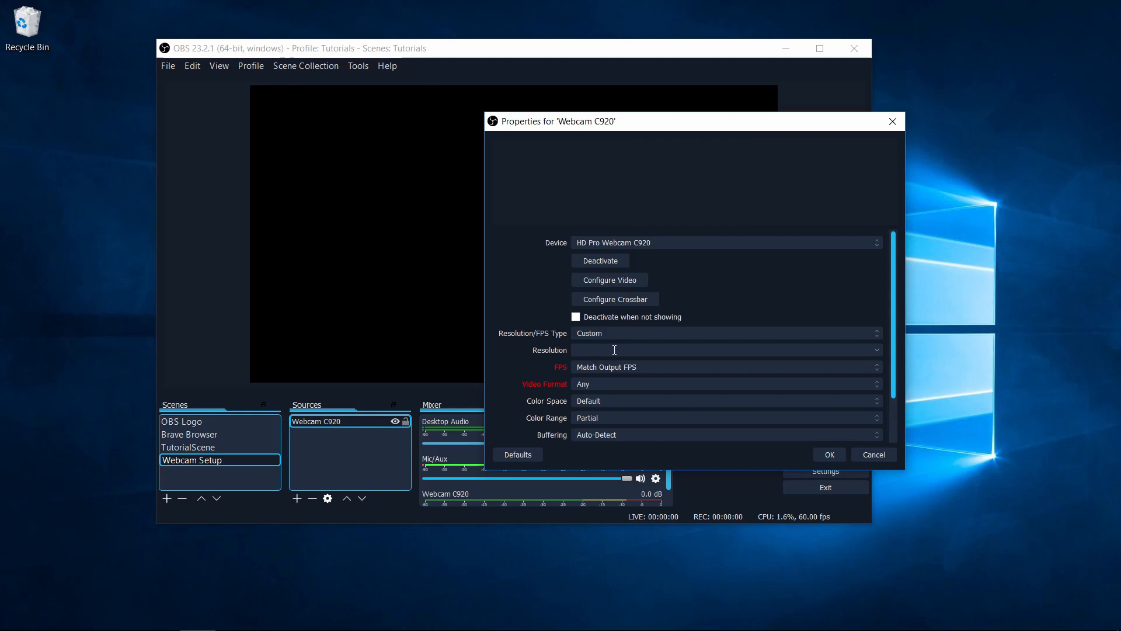
left_click(875, 349)
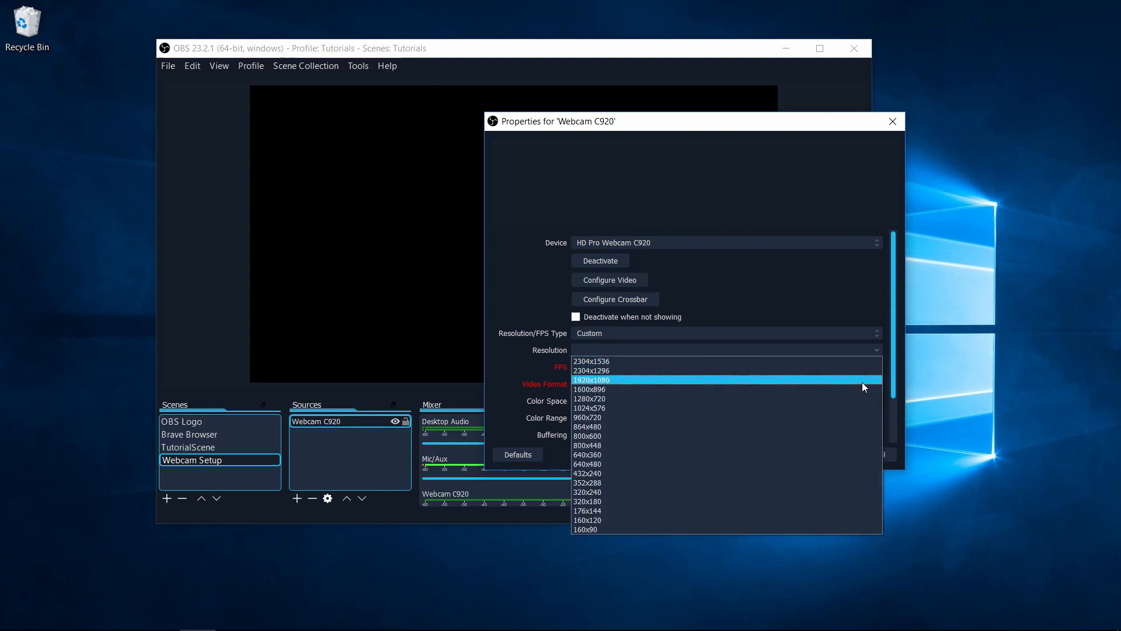
mouse_move(686, 381)
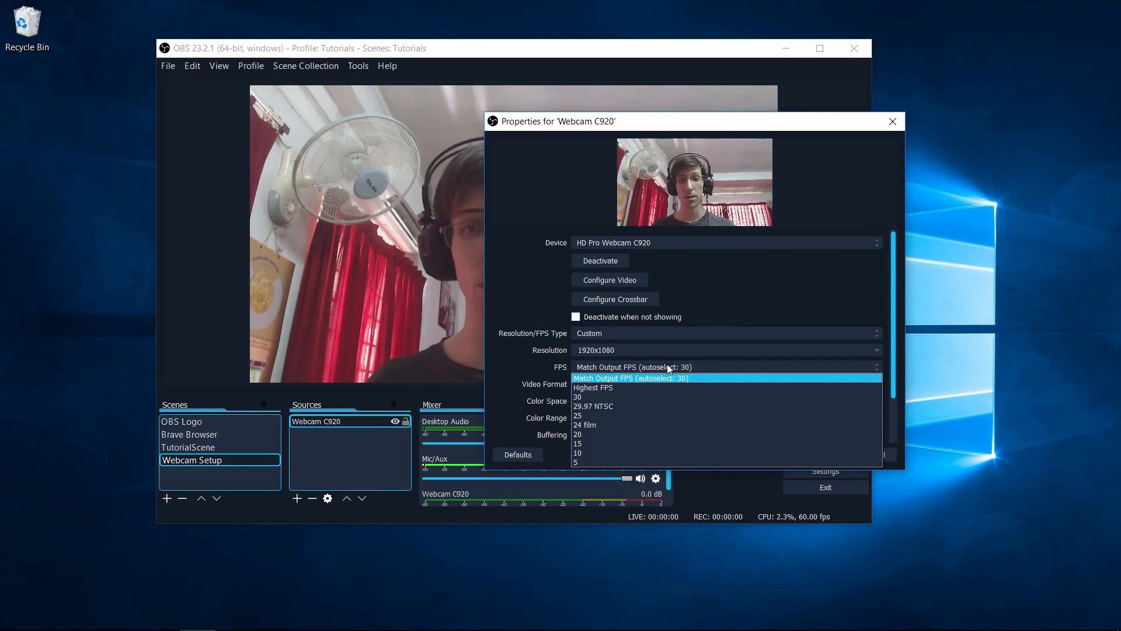
left_click(629, 377)
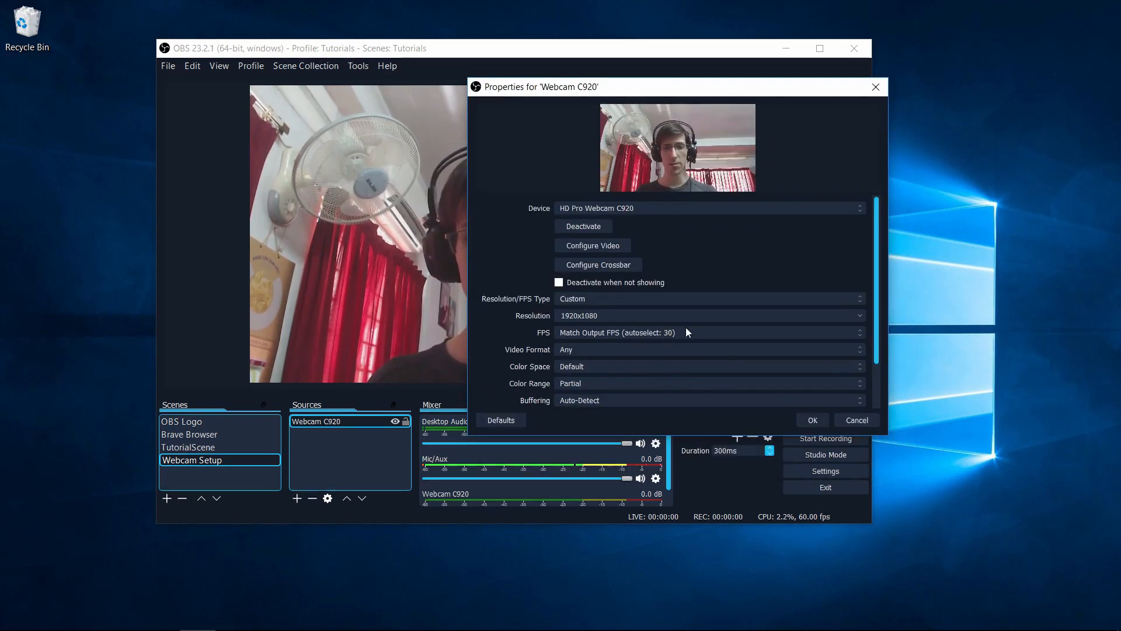
scroll("down", 3)
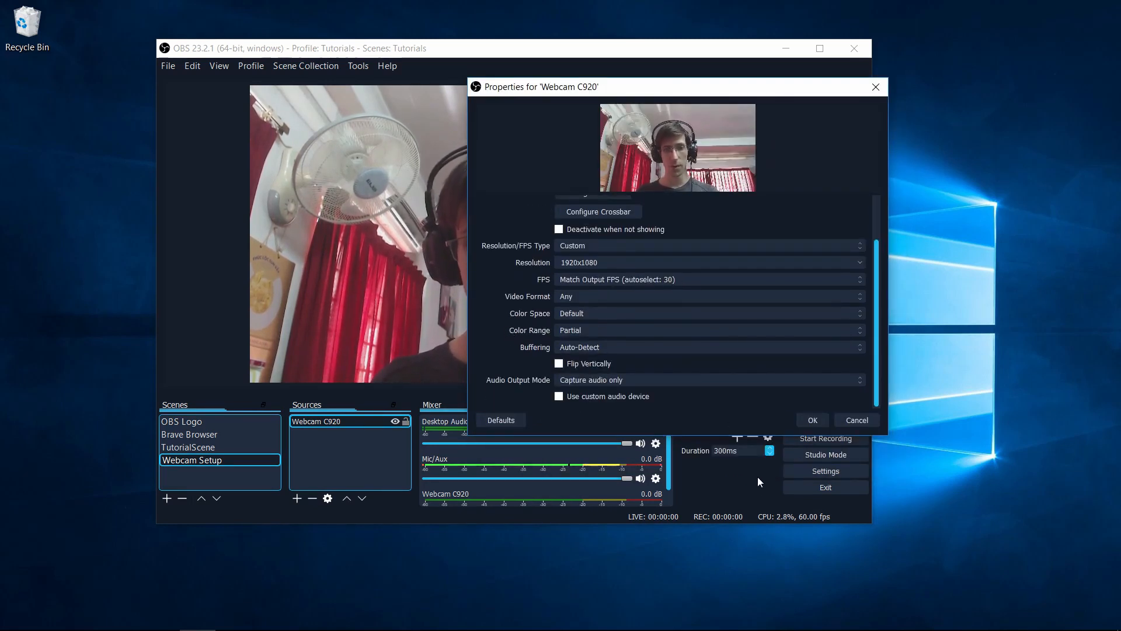
left_click(812, 419)
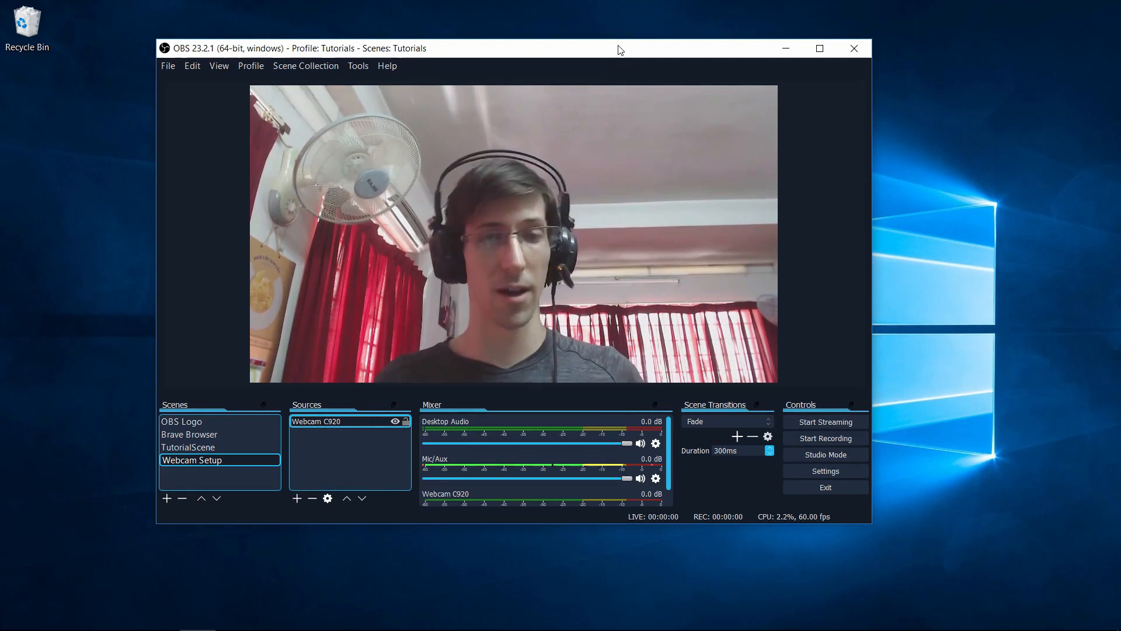
mouse_move(610, 90)
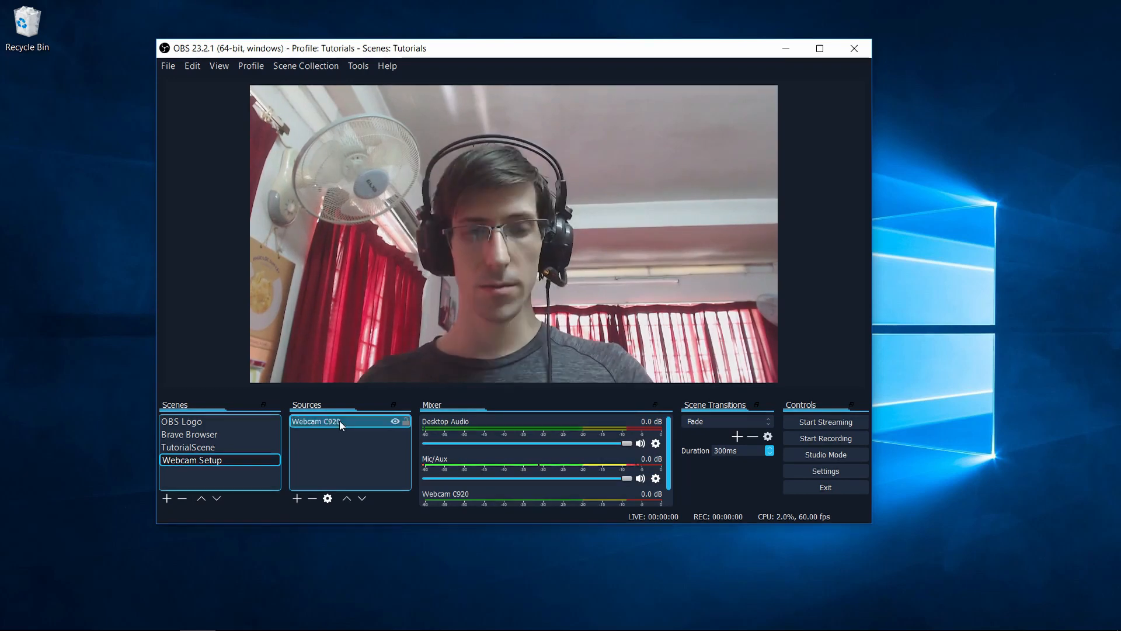
right_click(340, 422)
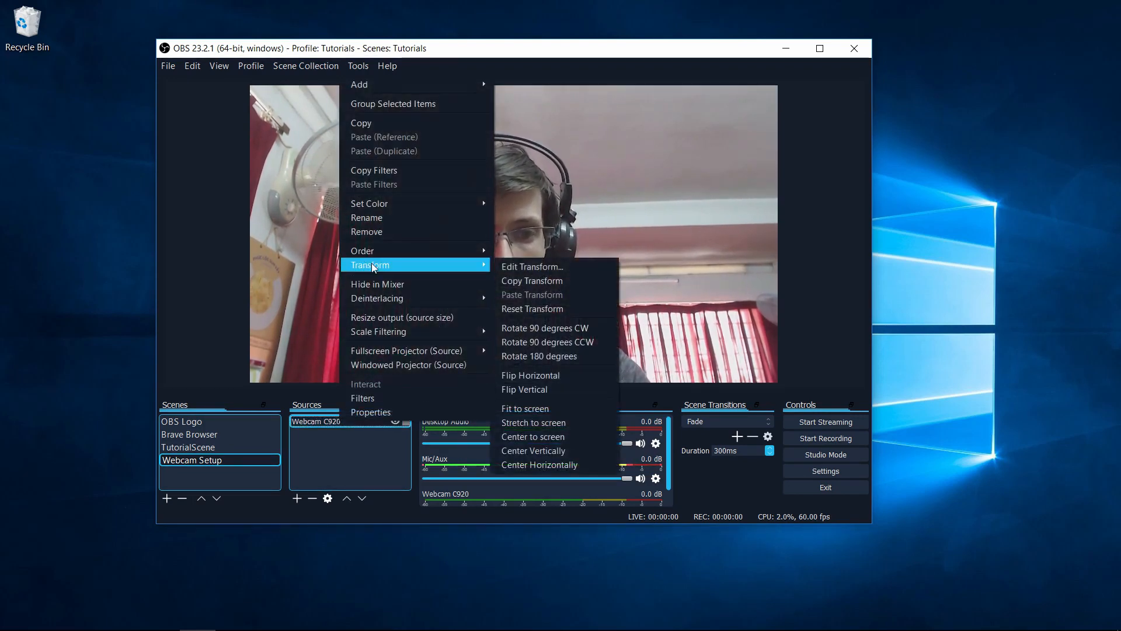
left_click(533, 266)
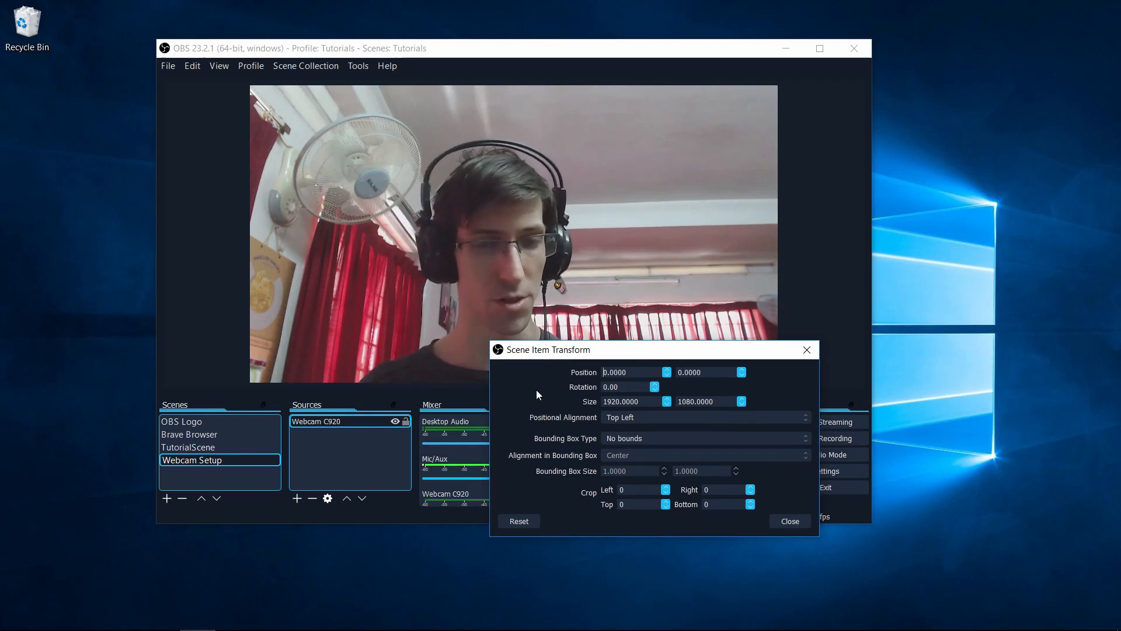
mouse_move(791, 540)
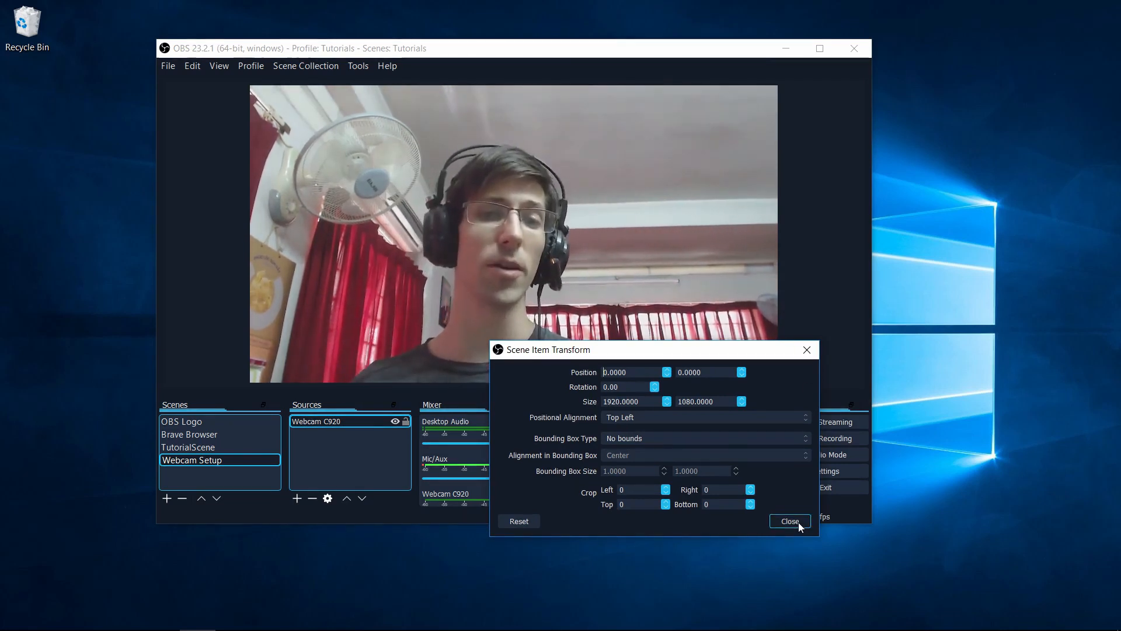
left_click(790, 521)
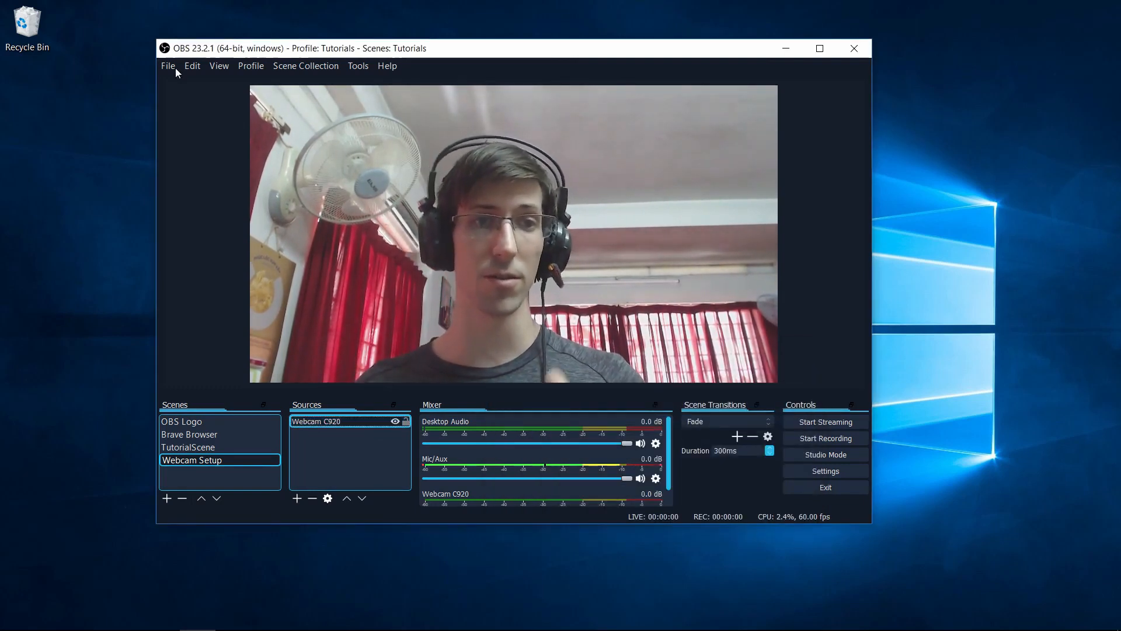
Uncheck Lock Preview in the Edit menu so the webcam source can be resized
left_click(192, 65)
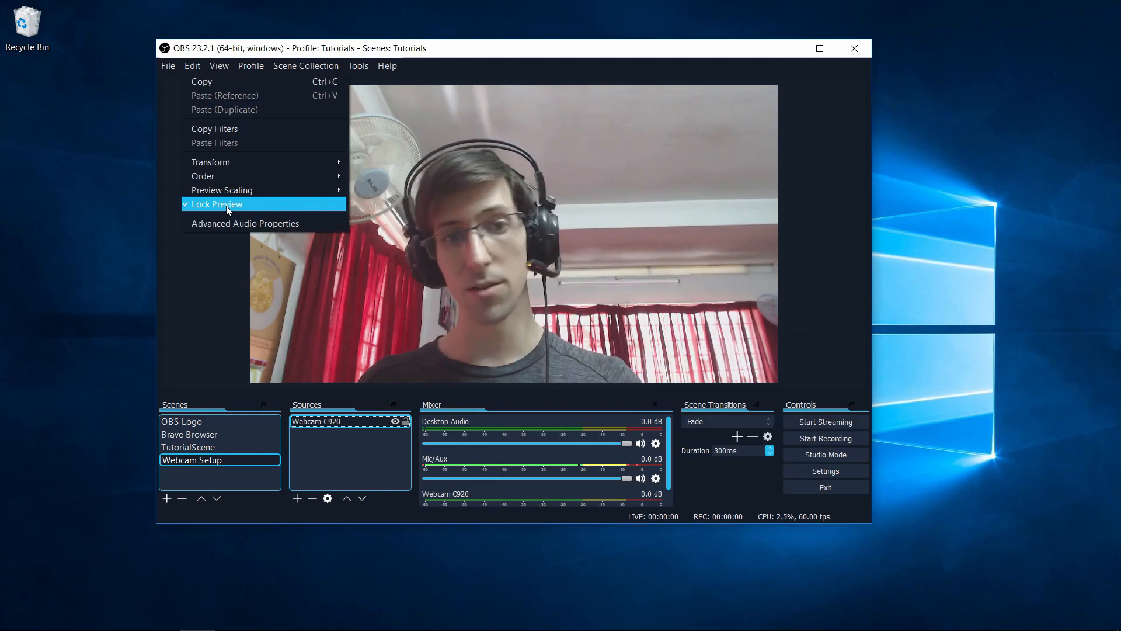
left_click(217, 203)
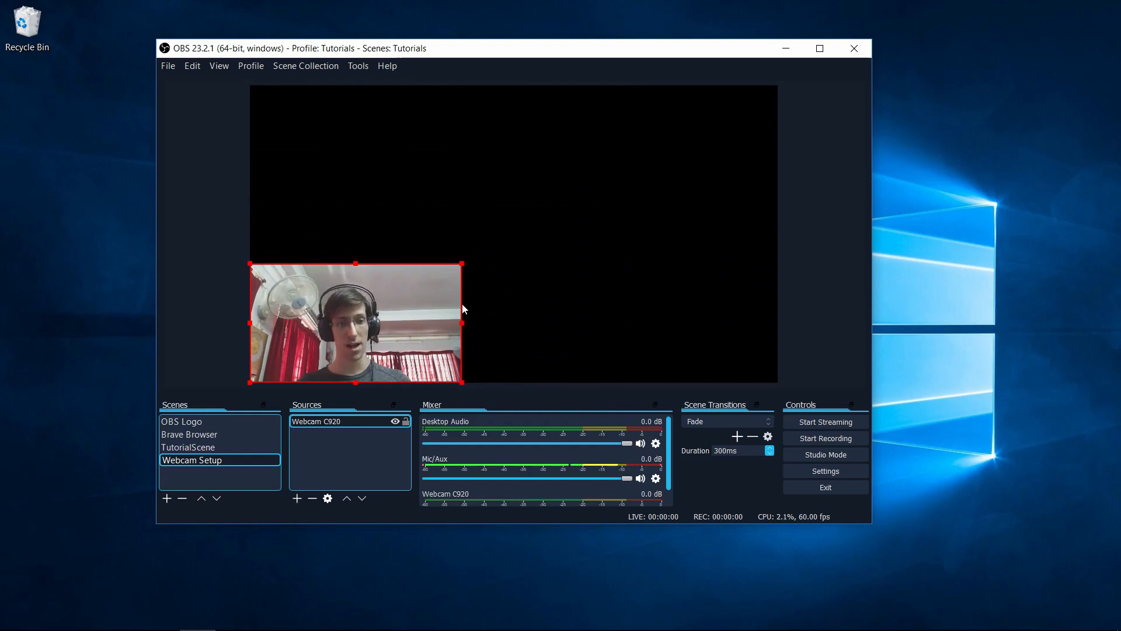
mouse_move(412, 295)
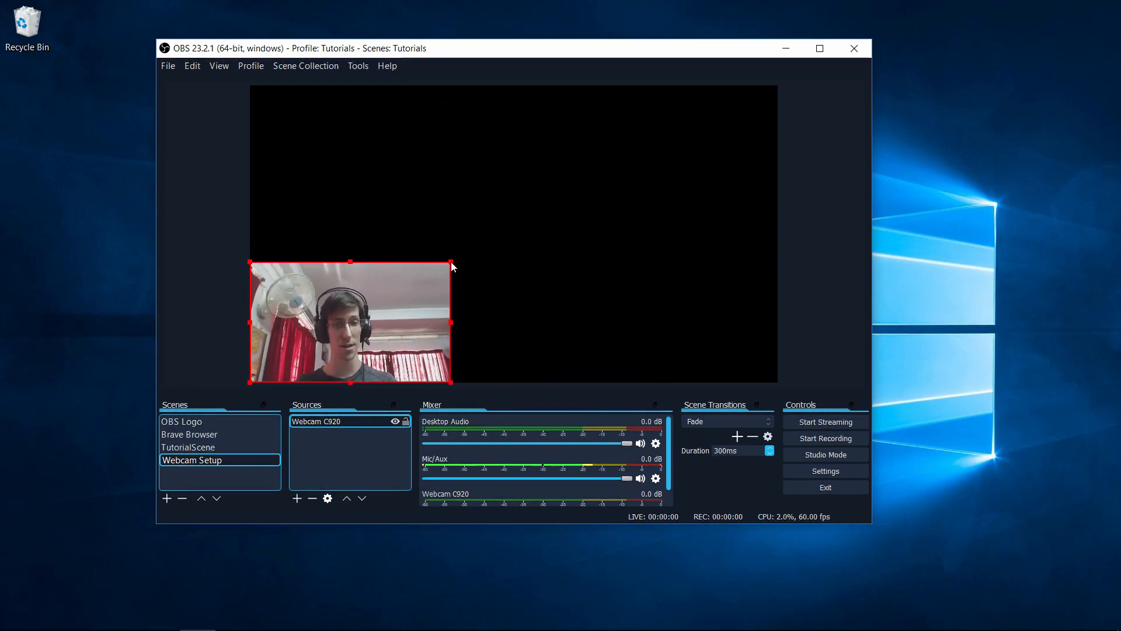
mouse_move(458, 330)
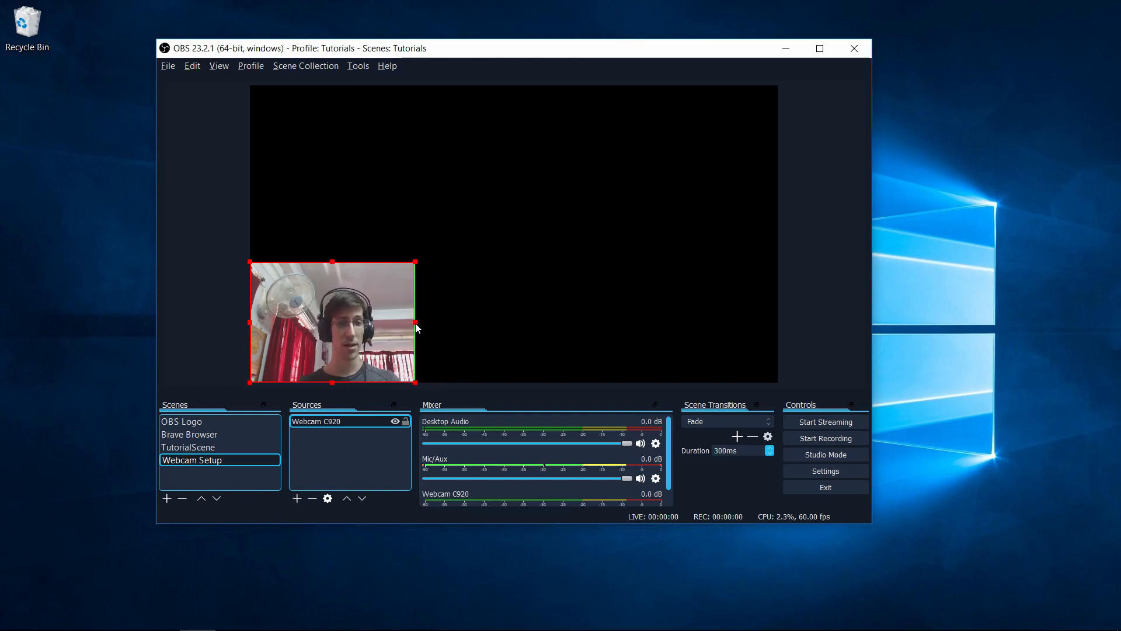
mouse_move(410, 291)
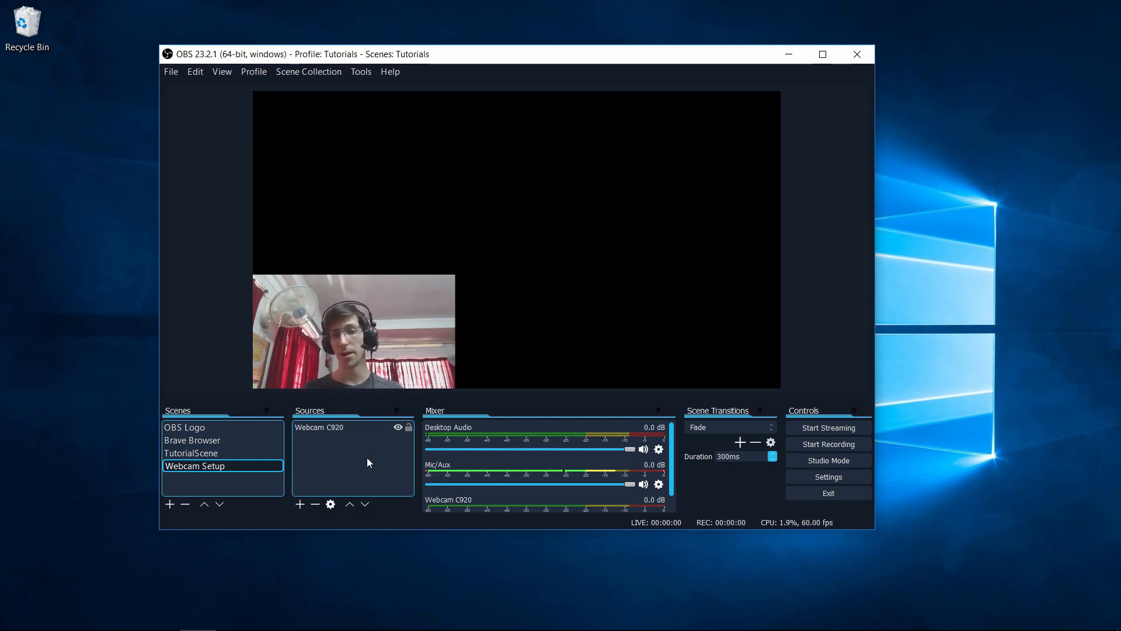
mouse_move(355, 444)
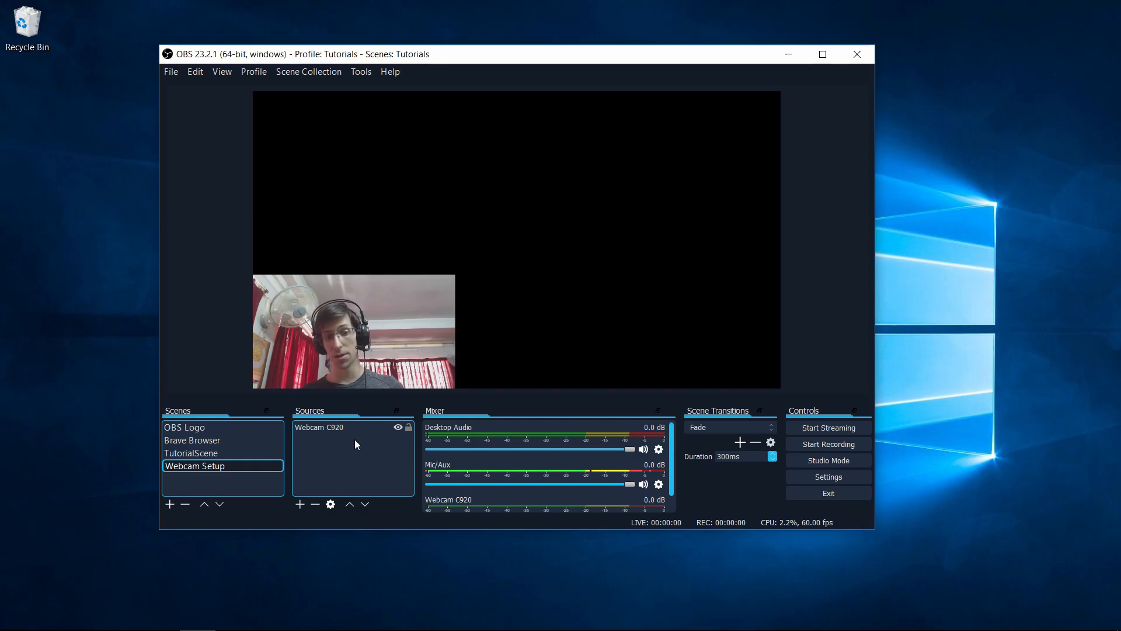
left_click(319, 428)
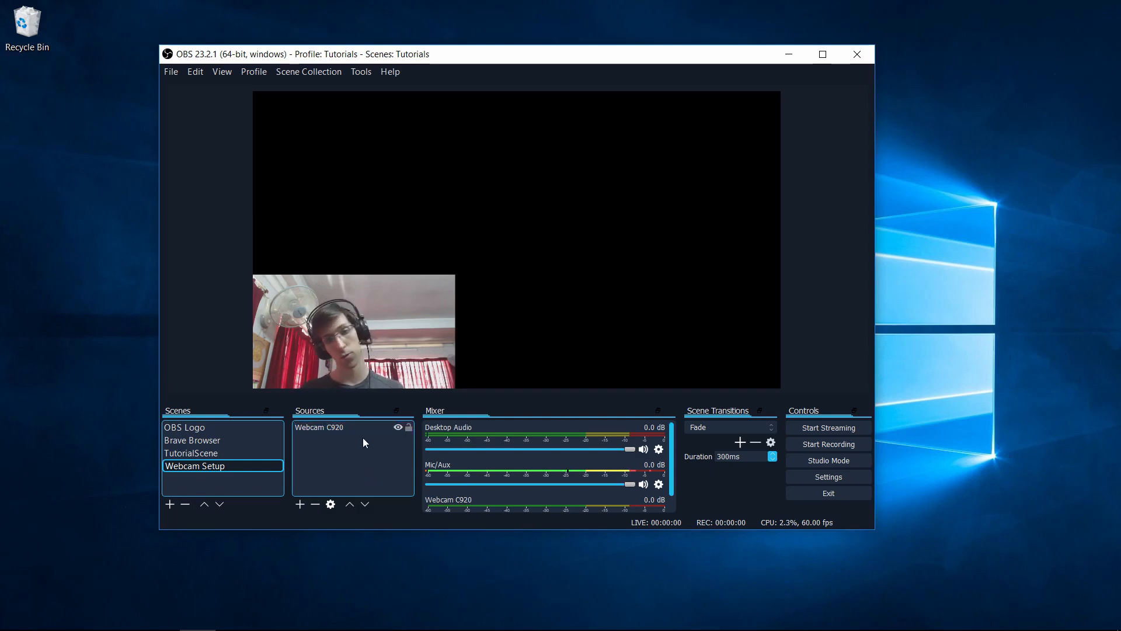
left_click(319, 427)
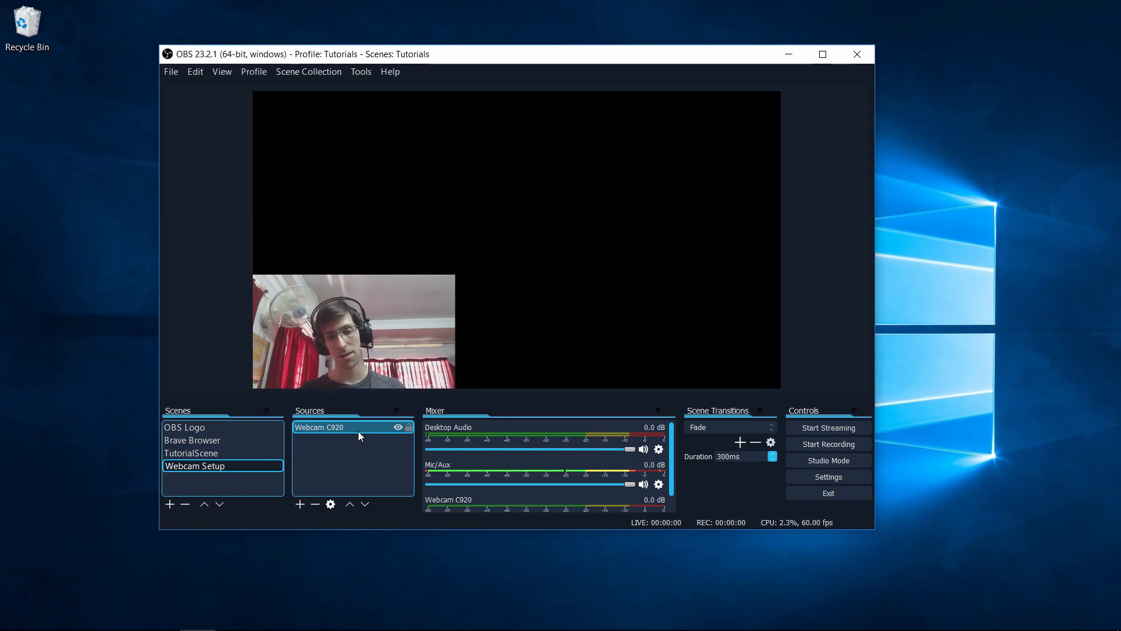
left_click(320, 427)
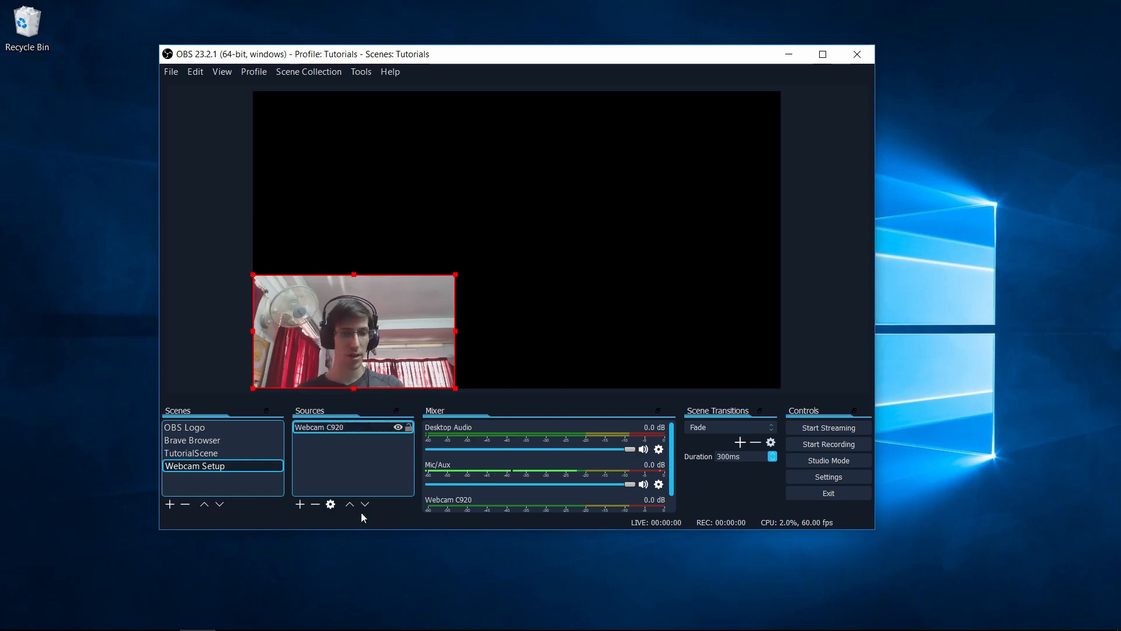
mouse_move(349, 505)
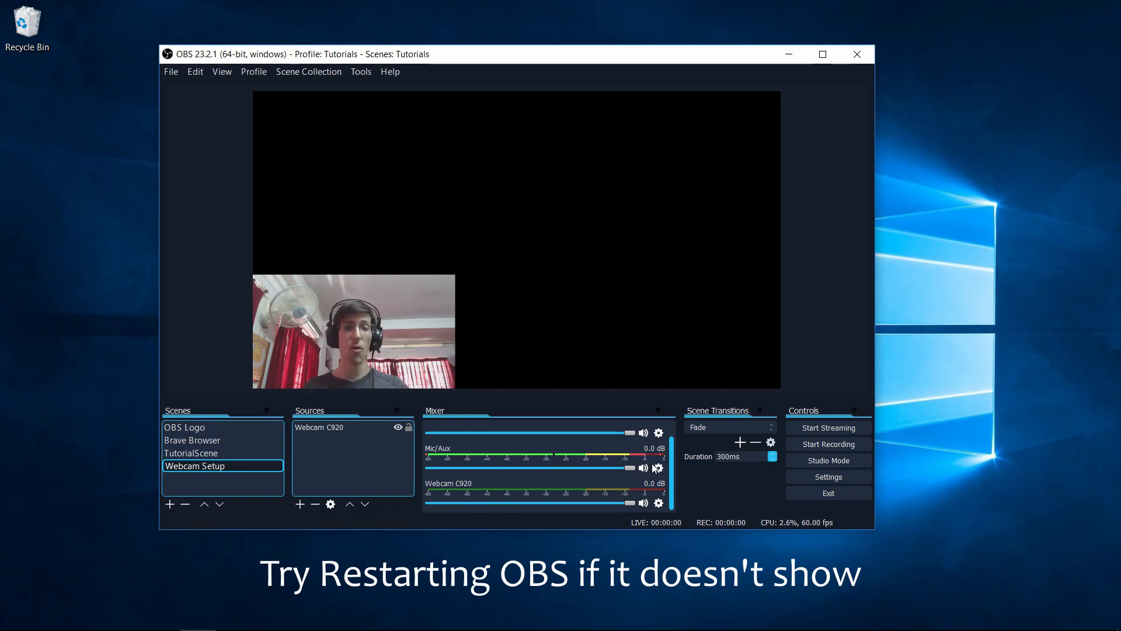
mouse_move(552, 480)
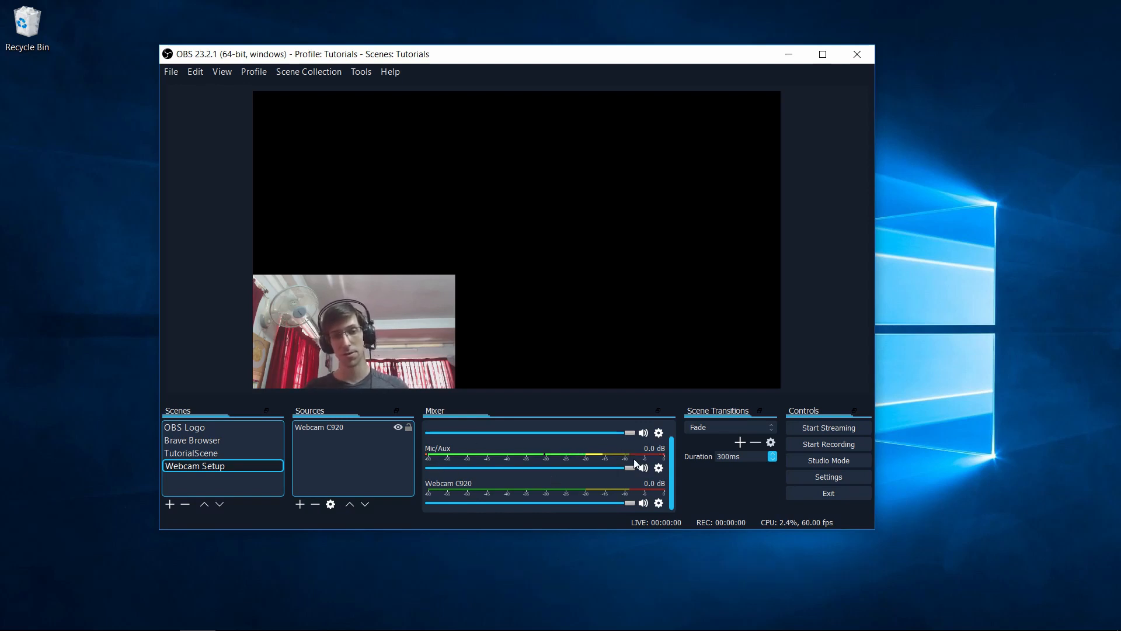
mouse_move(142, 125)
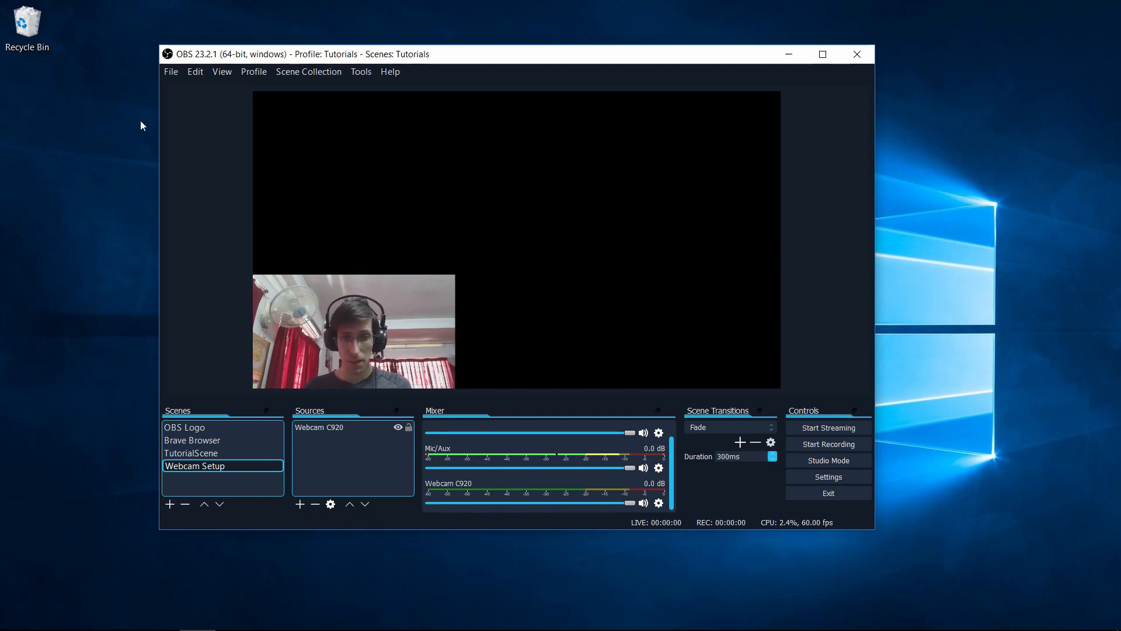
Reach the Audio settings page and expand the Mic/Auxiliary Audio device list
left_click(171, 71)
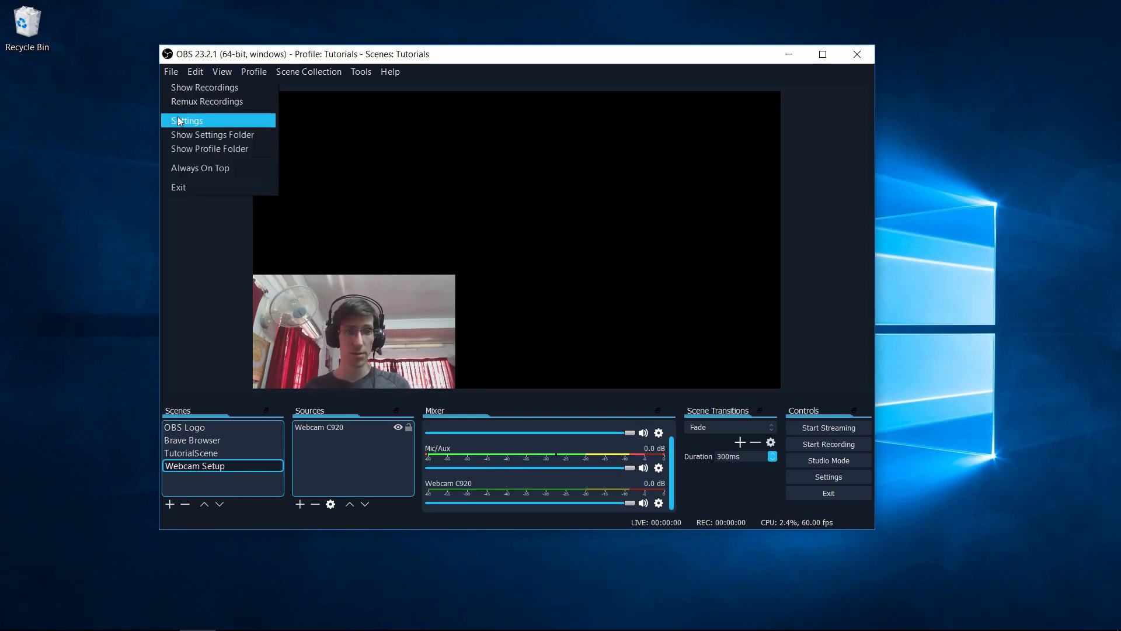
left_click(188, 120)
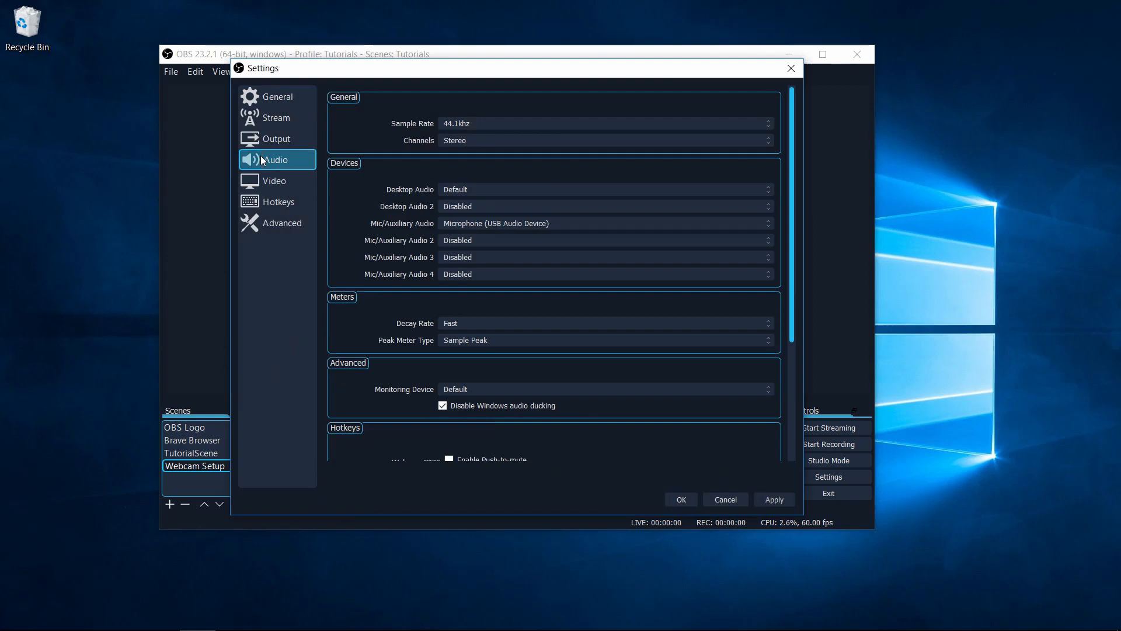
mouse_move(388, 231)
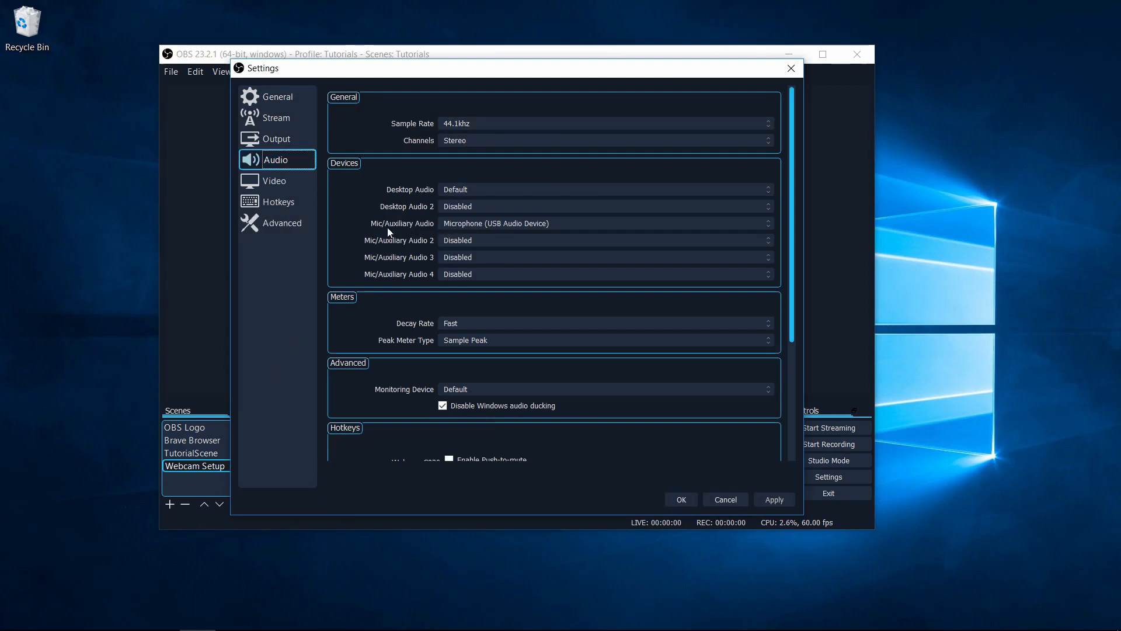
left_click(766, 223)
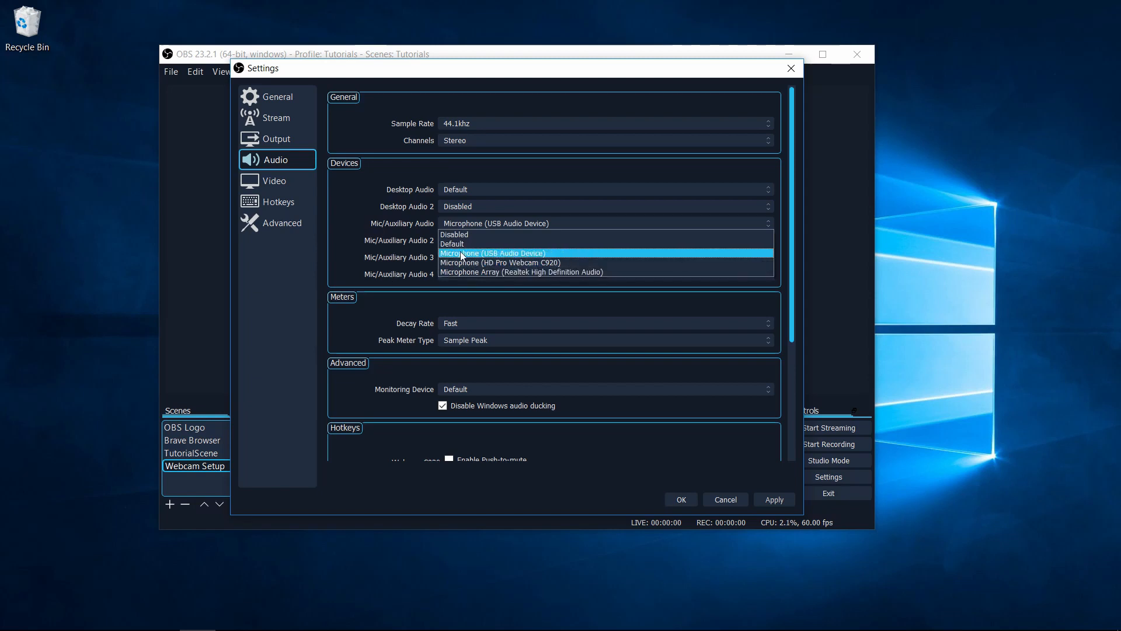
mouse_move(523, 259)
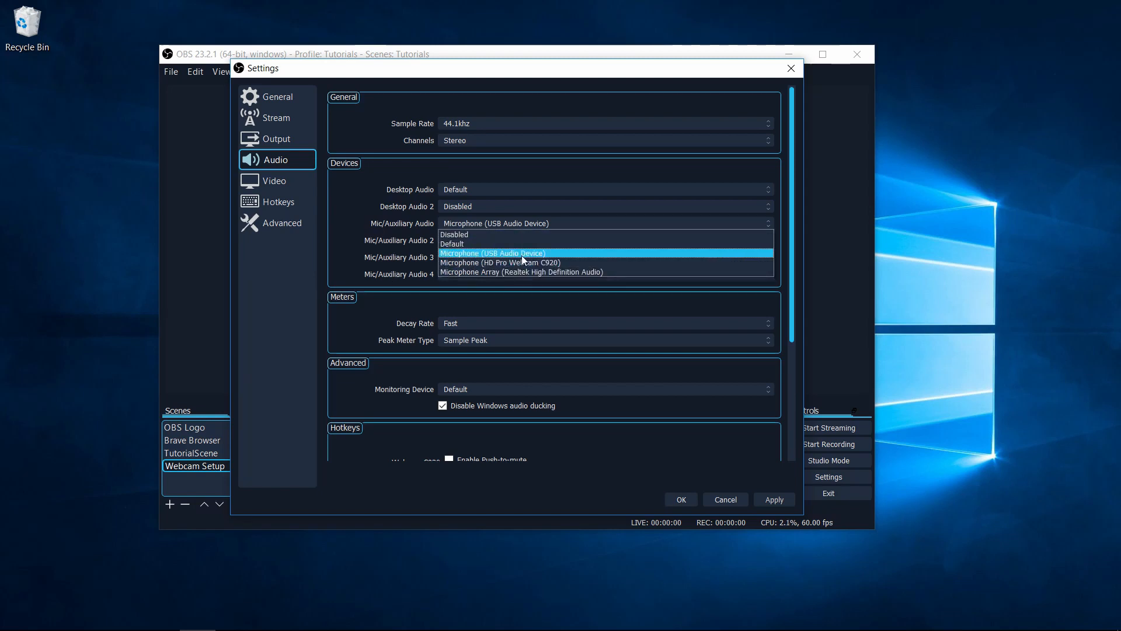
mouse_move(501, 263)
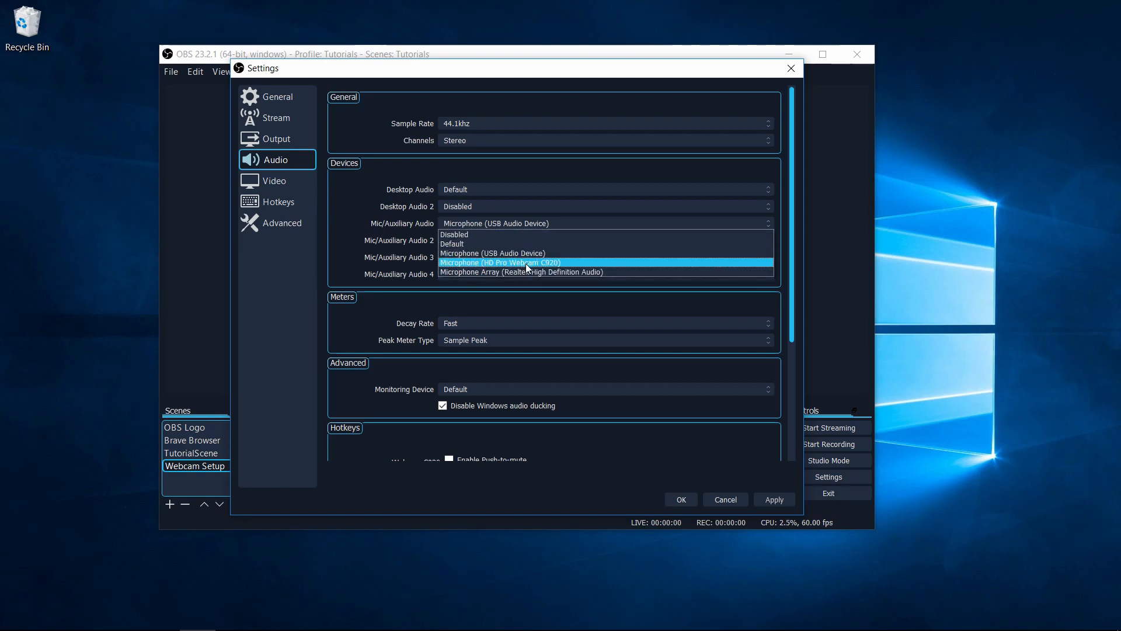